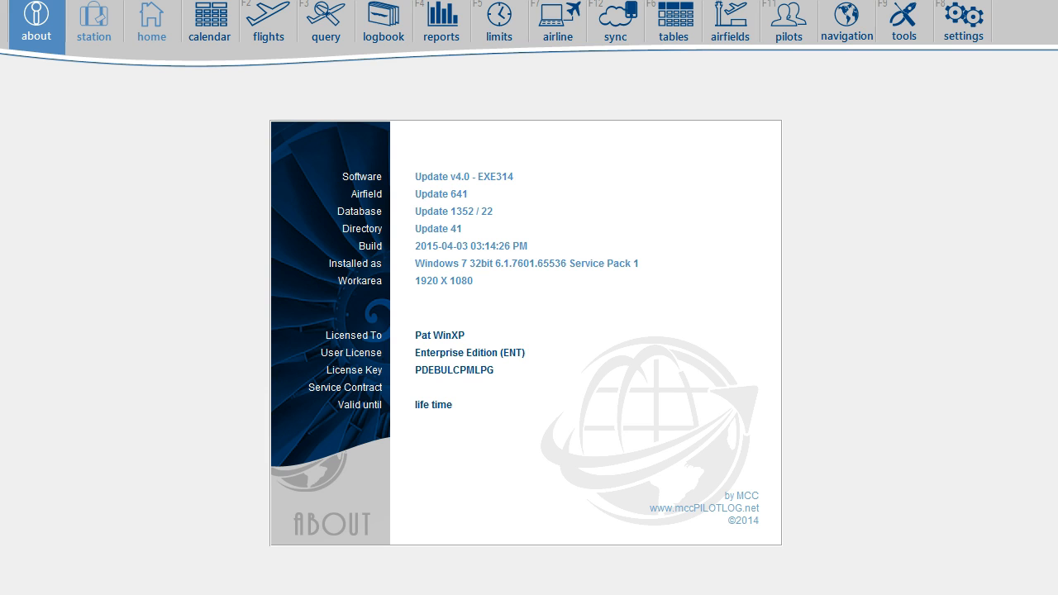
Switch from the software information page to the Settings area.
{"action": "left_click", "coordinate": [962, 18]}
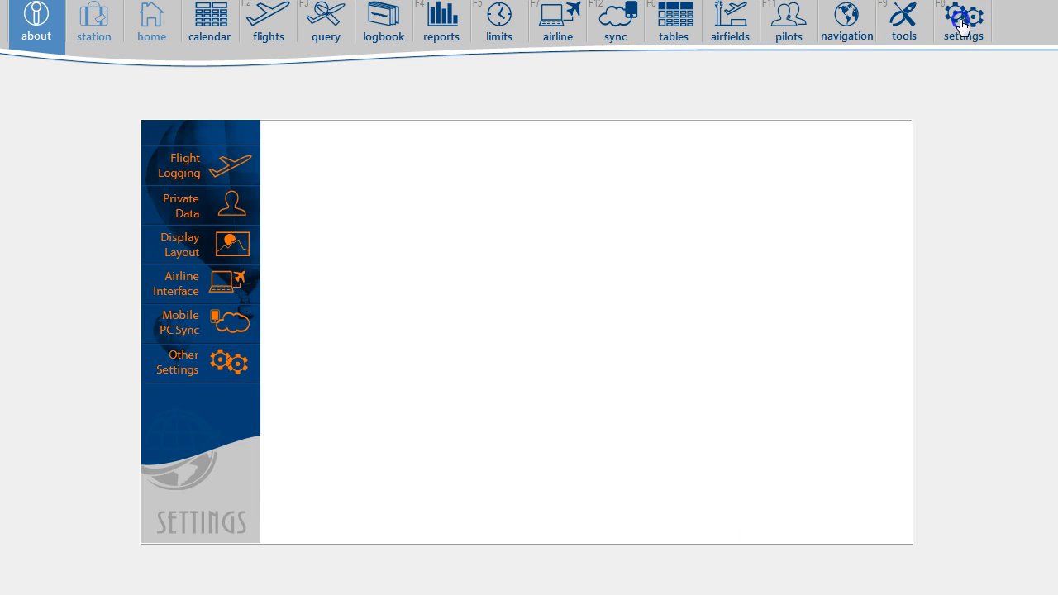
In Mobile PC Sync, add PC Home as a new mccCloud device and confirm.
{"action": "left_click", "coordinate": [179, 322]}
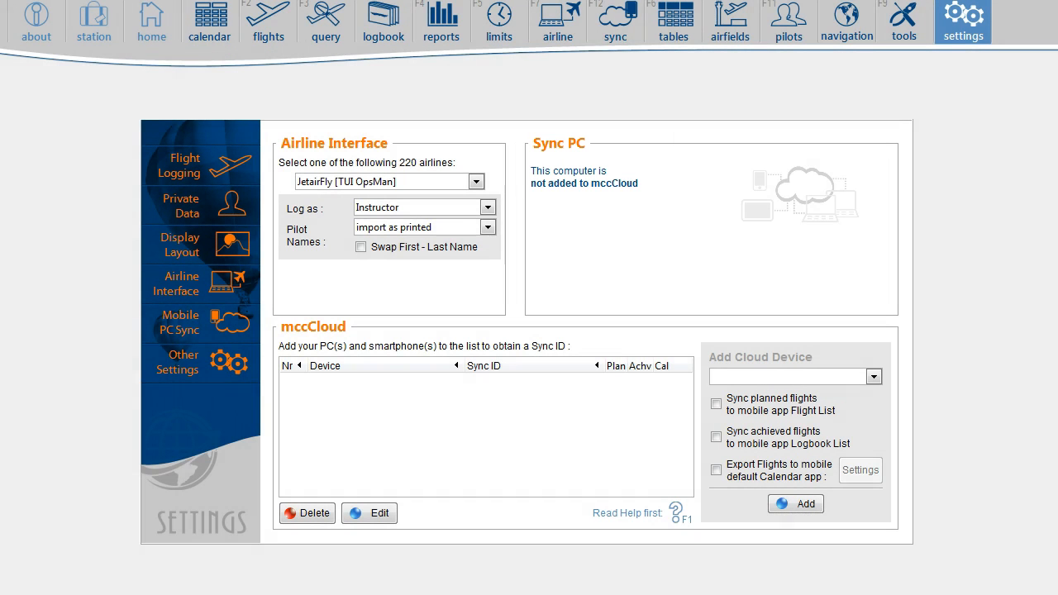
{"action": "left_click", "coordinate": [873, 377]}
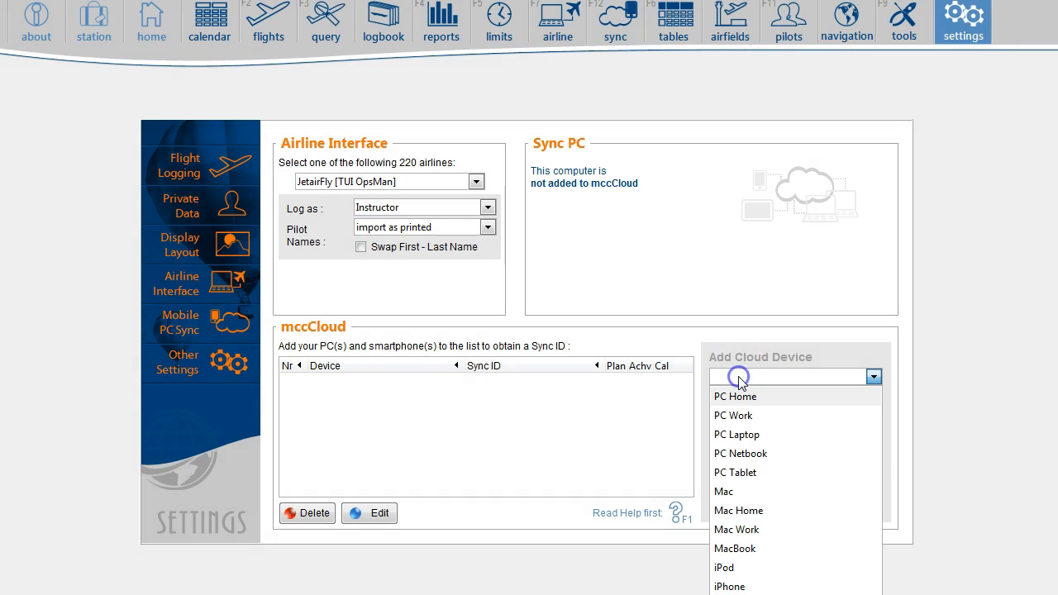
{"action": "mouse_move", "coordinate": [747, 403]}
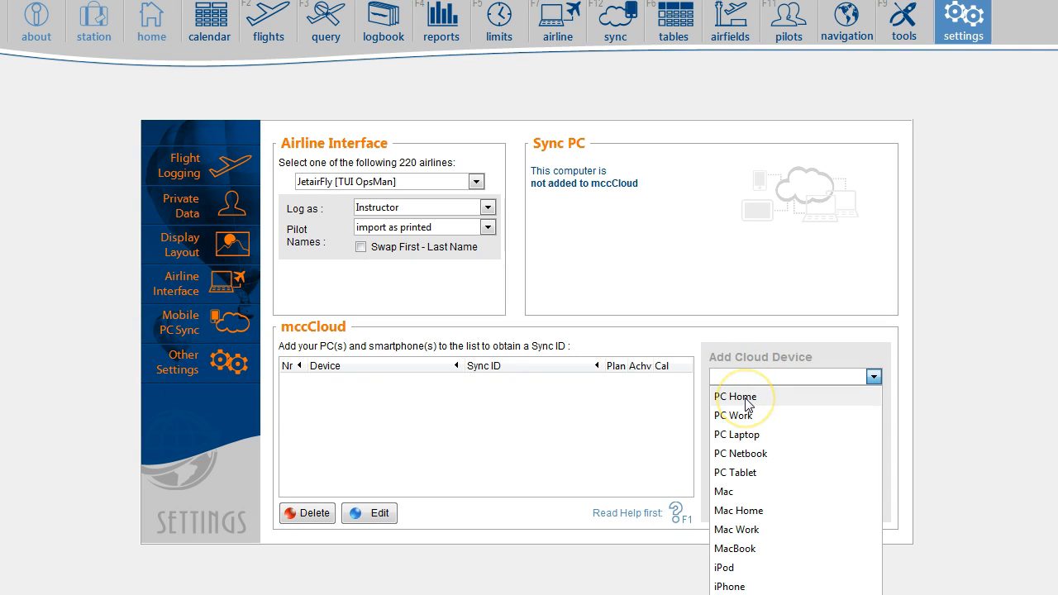
{"action": "left_click", "coordinate": [734, 397]}
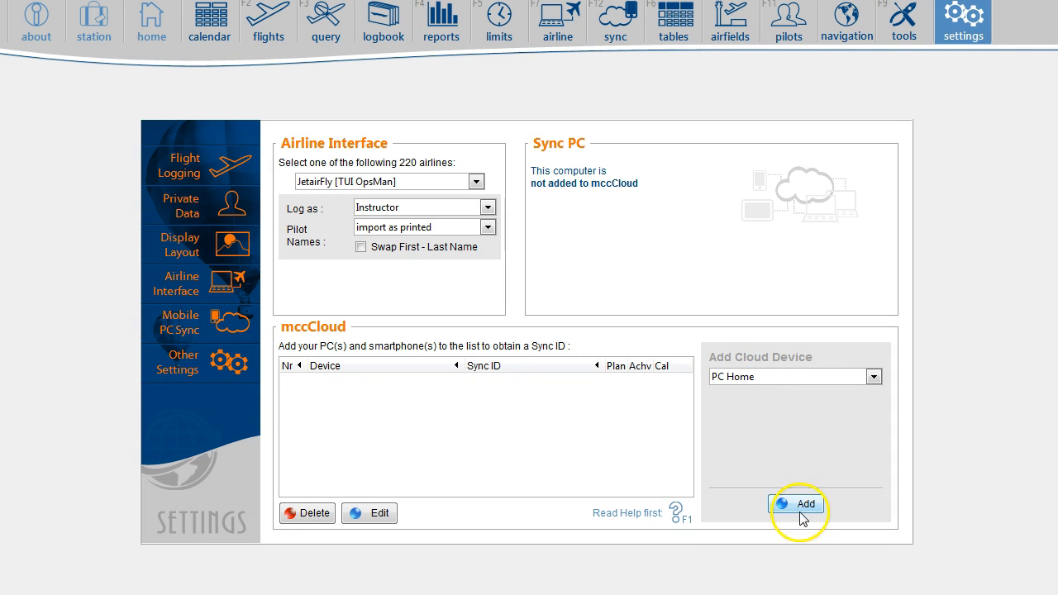
{"action": "left_click", "coordinate": [795, 504]}
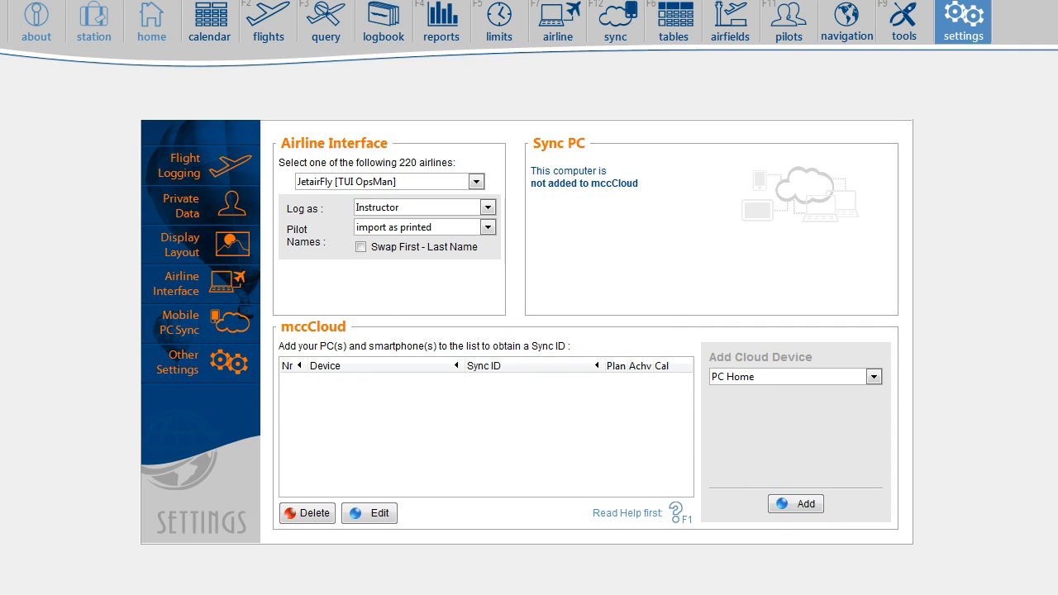
{"action": "left_click", "coordinate": [795, 503]}
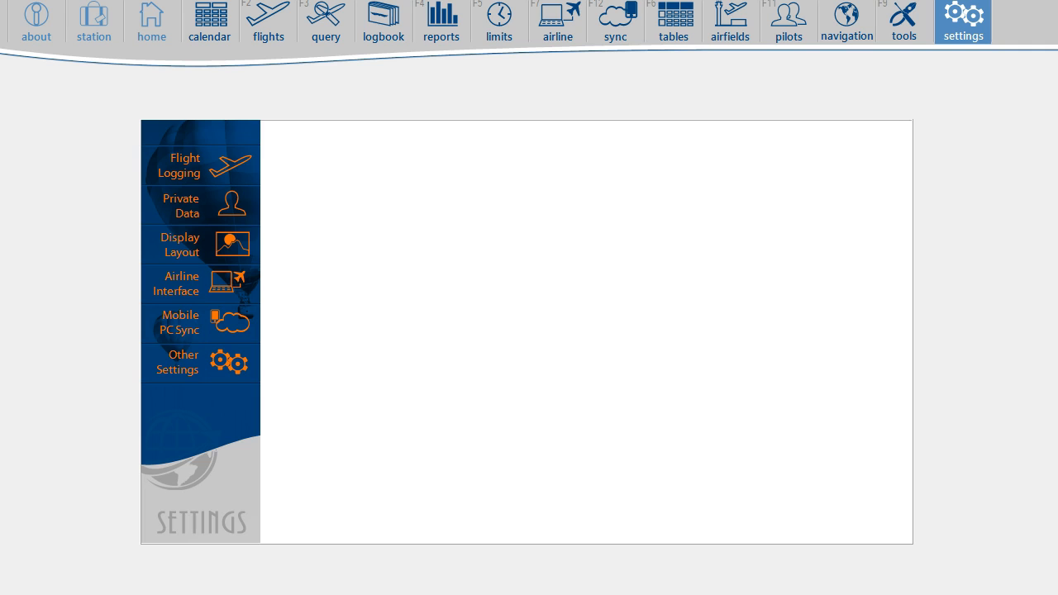
In Mobile PC Sync, add PC Laptop as mccCloud device 16 and confirm.
{"action": "left_click", "coordinate": [178, 322]}
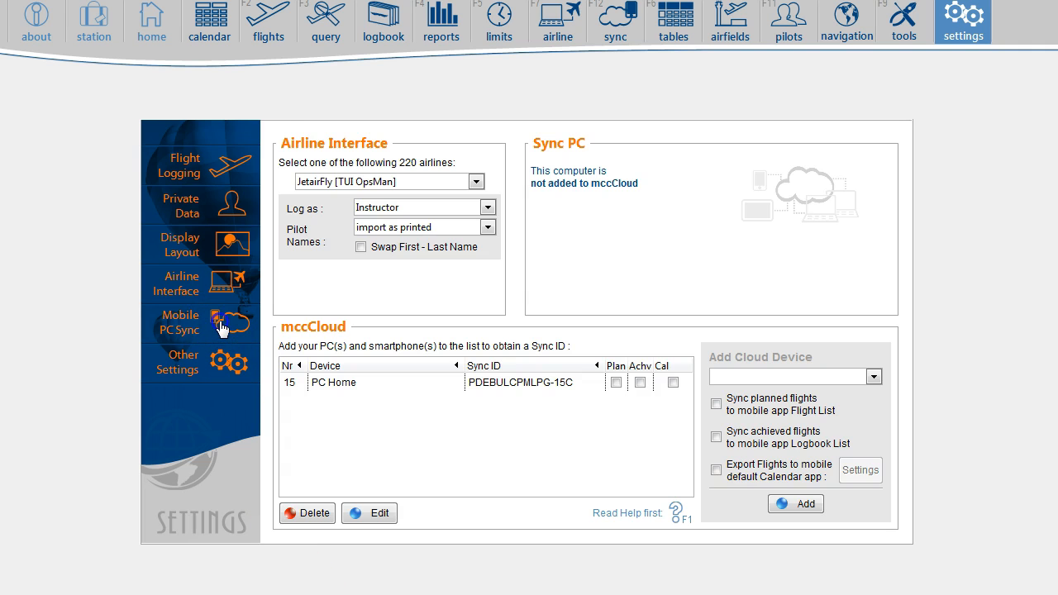
{"action": "mouse_move", "coordinate": [463, 430]}
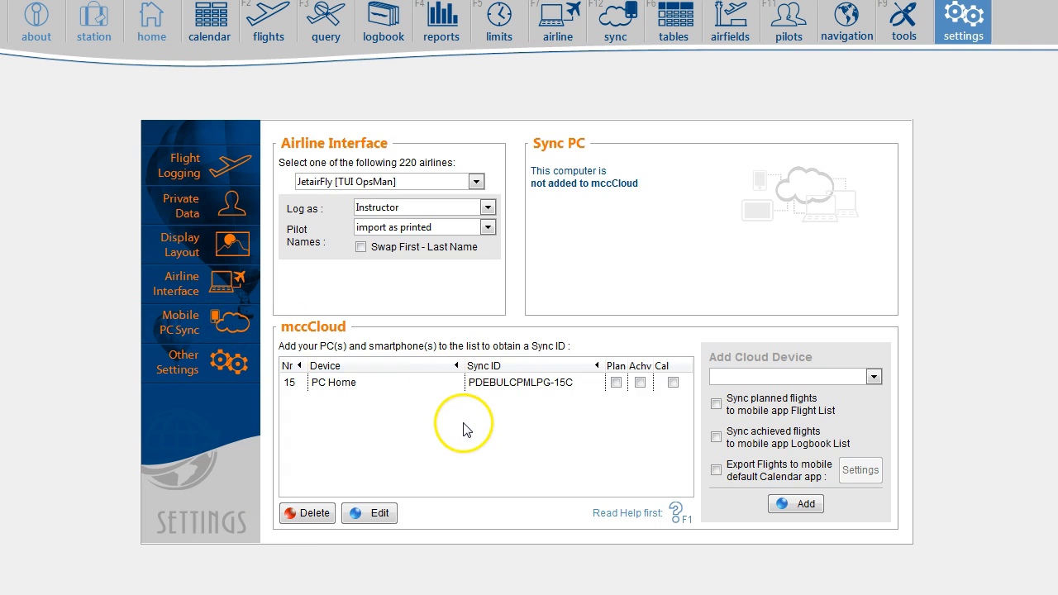
{"action": "mouse_move", "coordinate": [572, 197]}
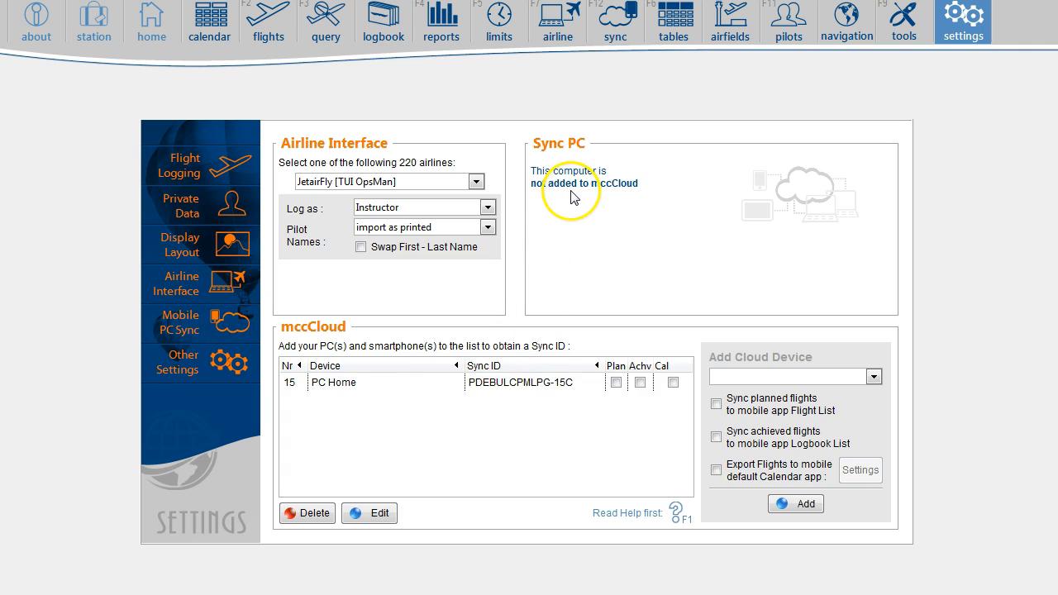
{"action": "mouse_move", "coordinate": [629, 218]}
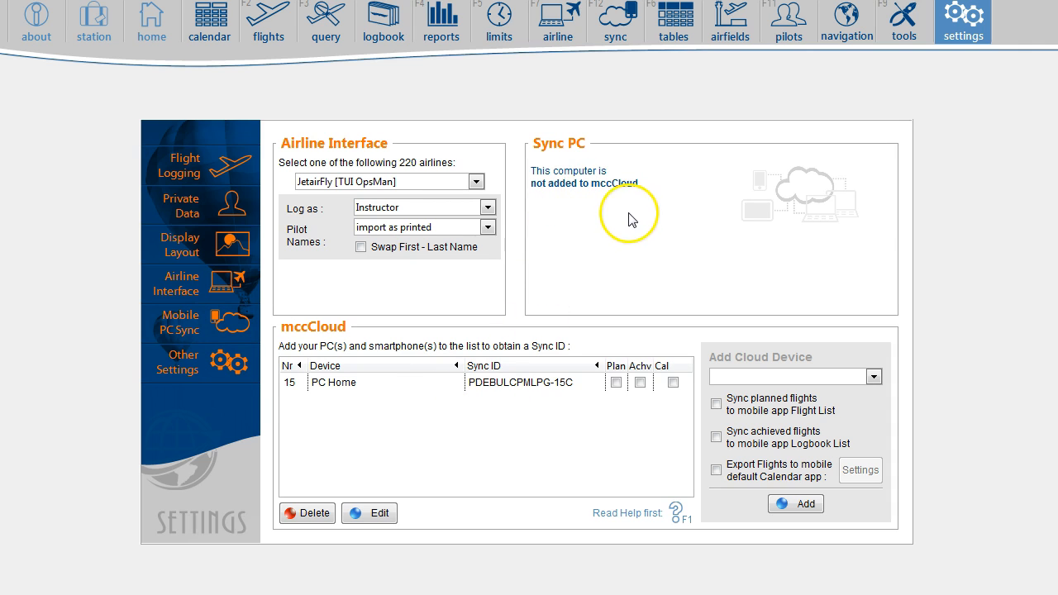
{"action": "left_click", "coordinate": [873, 377]}
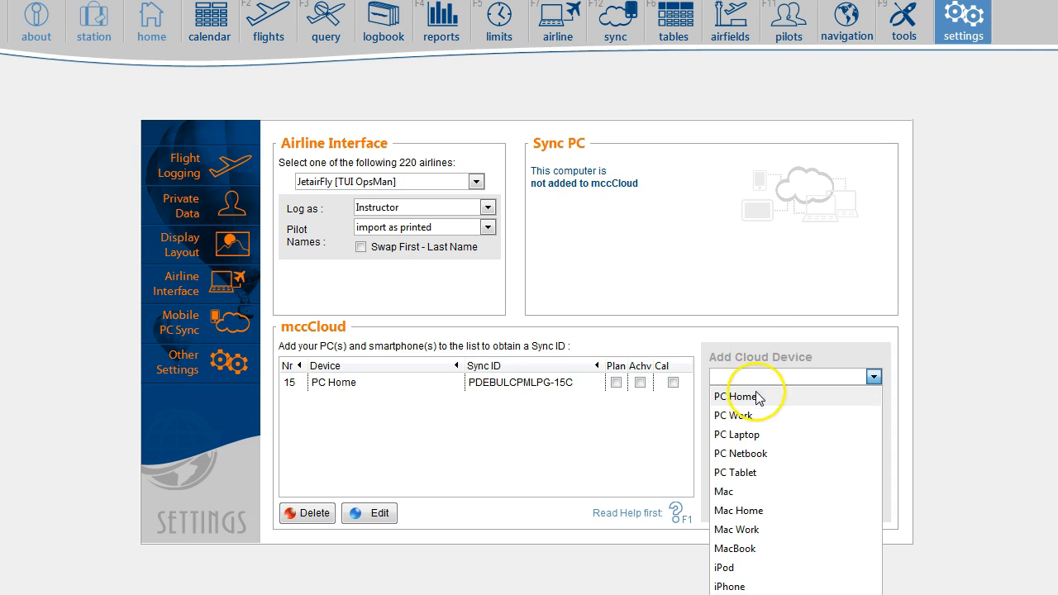
{"action": "left_click", "coordinate": [736, 433]}
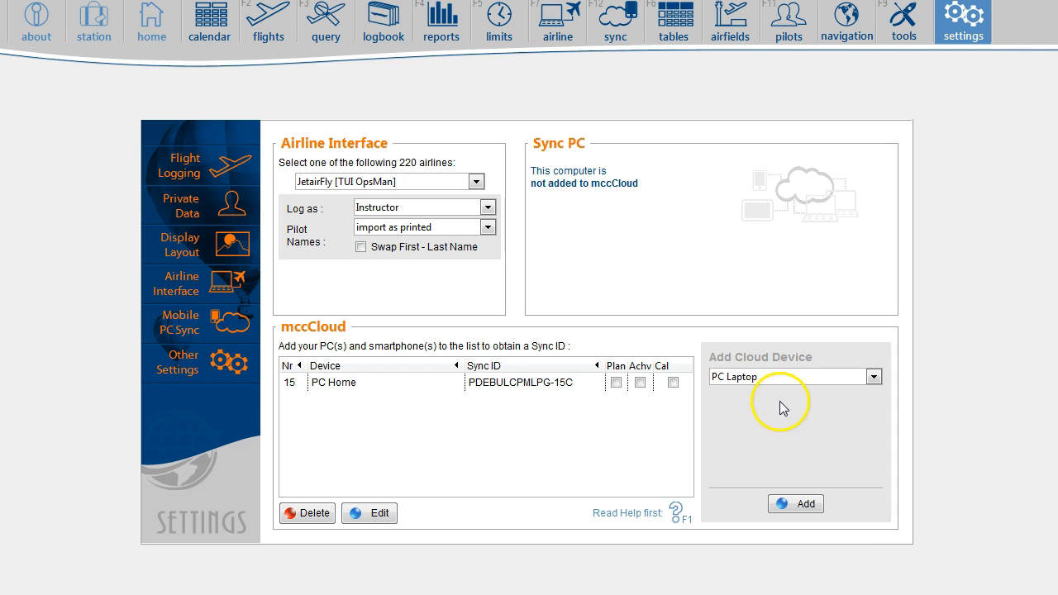
{"action": "left_click", "coordinate": [795, 503]}
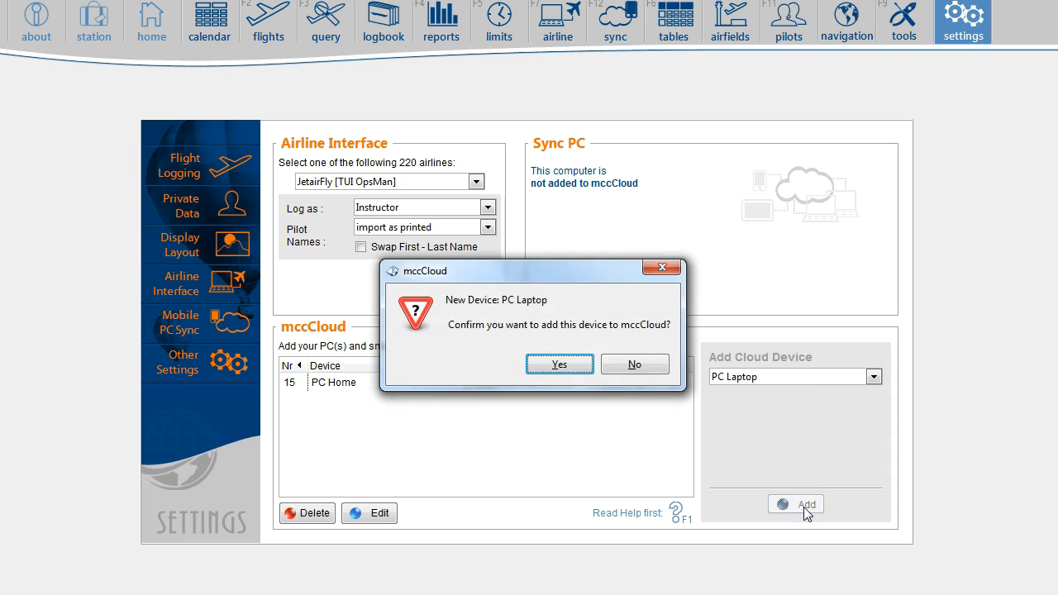
{"action": "left_click", "coordinate": [559, 364]}
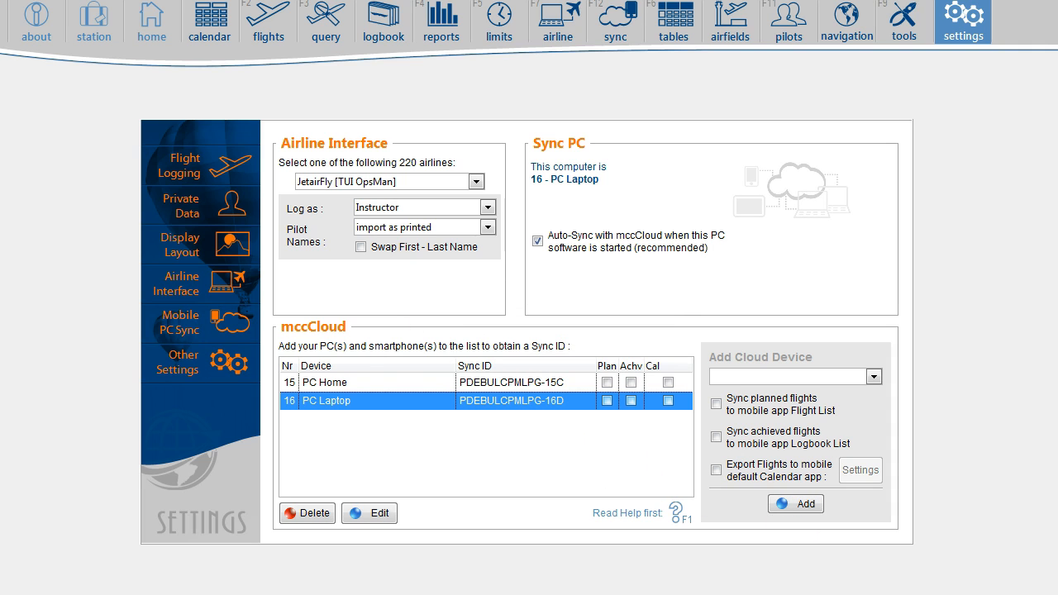
{"action": "left_click", "coordinate": [873, 377]}
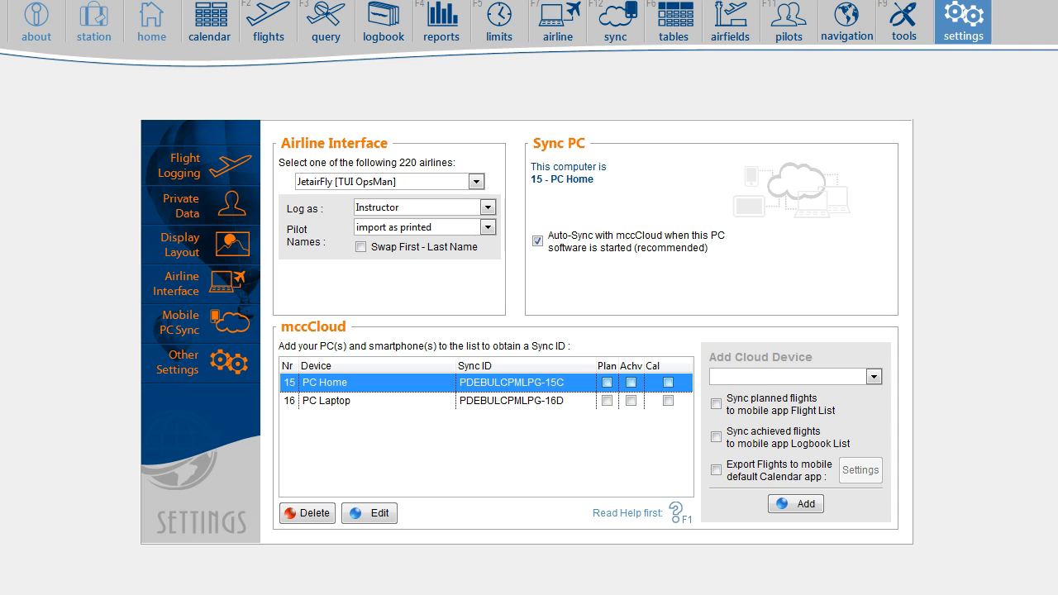
{"action": "mouse_move", "coordinate": [902, 16]}
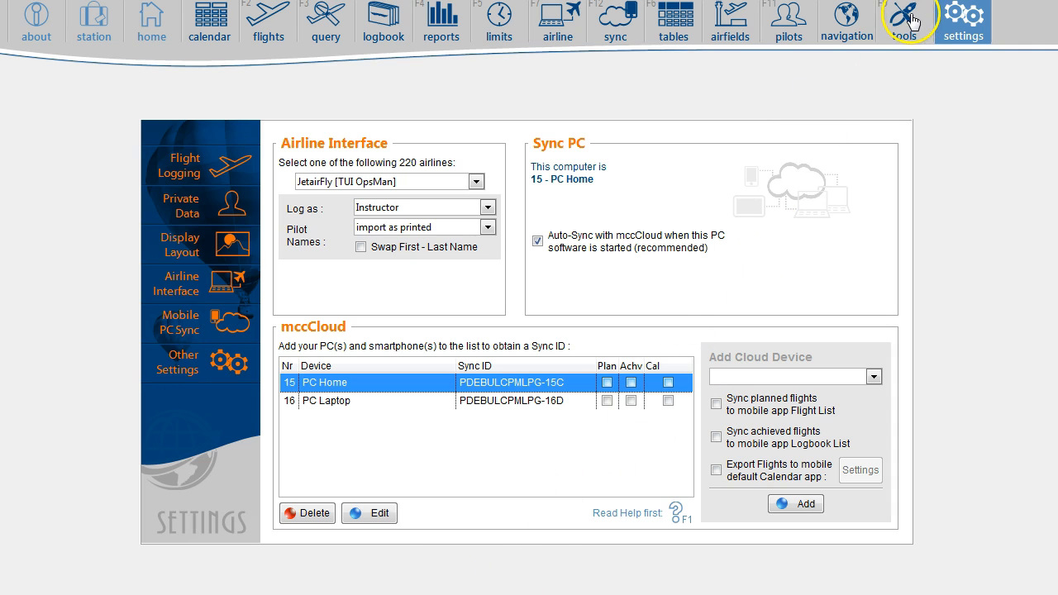
{"action": "left_click", "coordinate": [904, 20]}
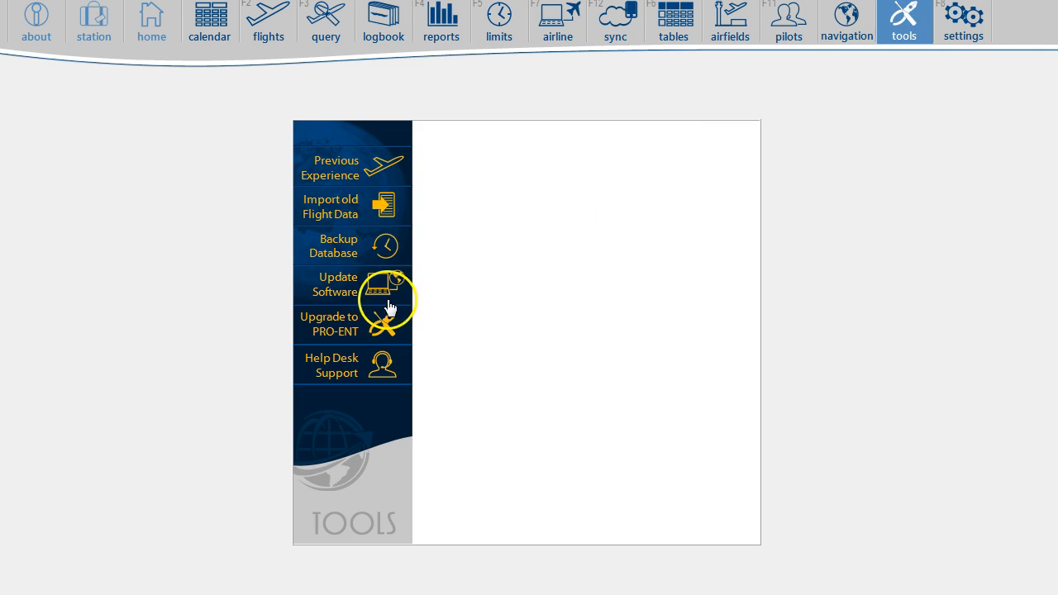
{"action": "left_click", "coordinate": [334, 245]}
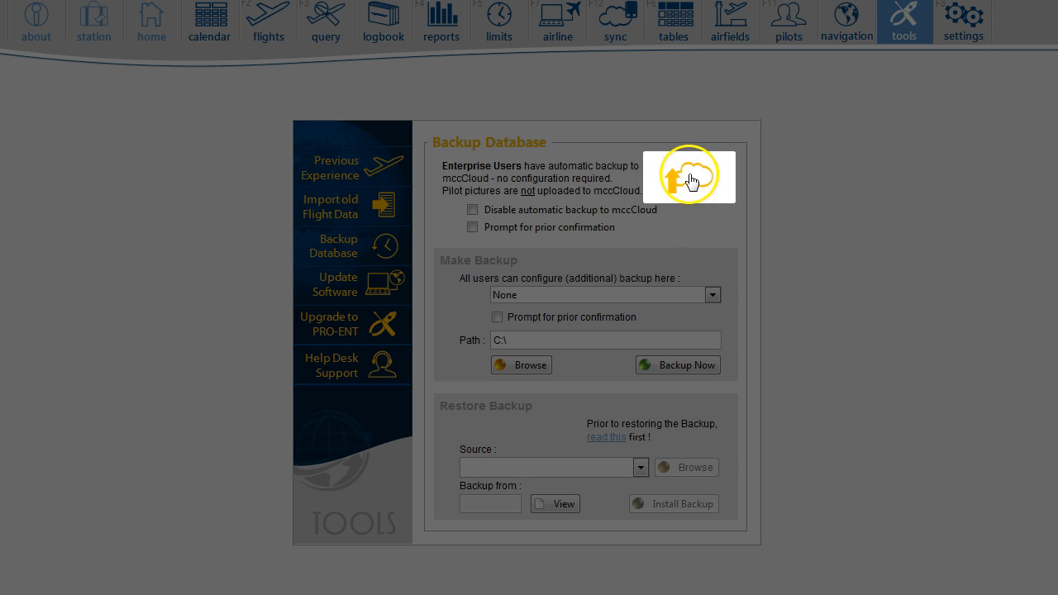
{"action": "left_click", "coordinate": [688, 175]}
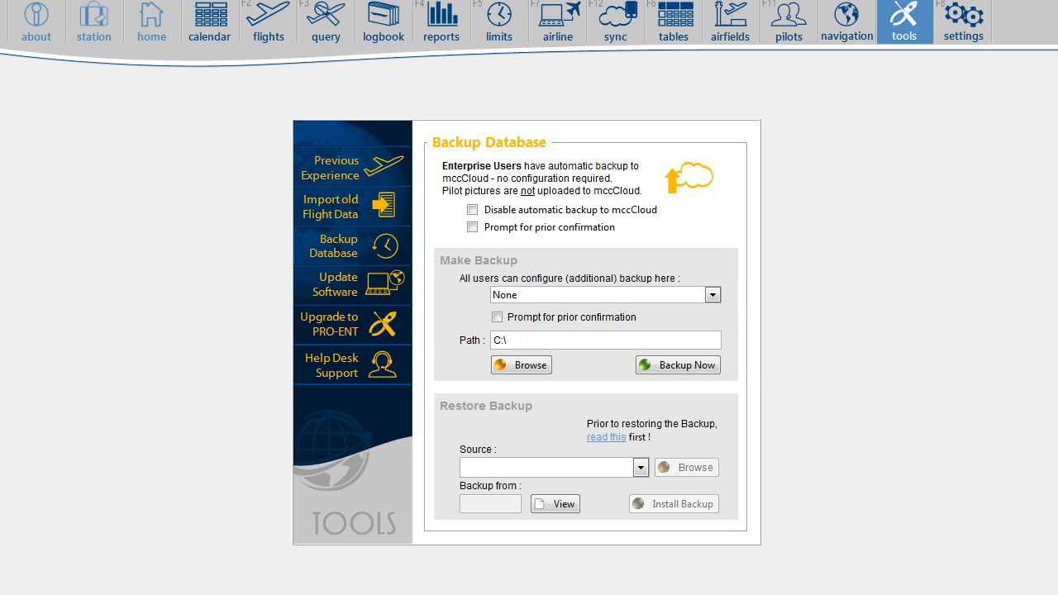
{"action": "left_click", "coordinate": [962, 19]}
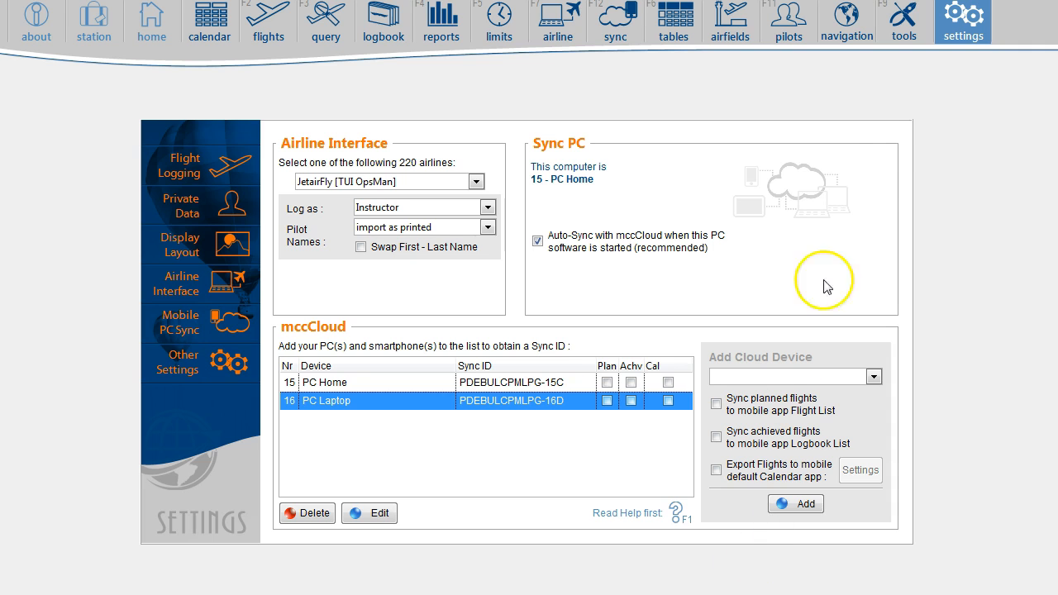
In Tools > Backup Database, set the source to mccCloud and retrieve the backup.
{"action": "left_click", "coordinate": [903, 20]}
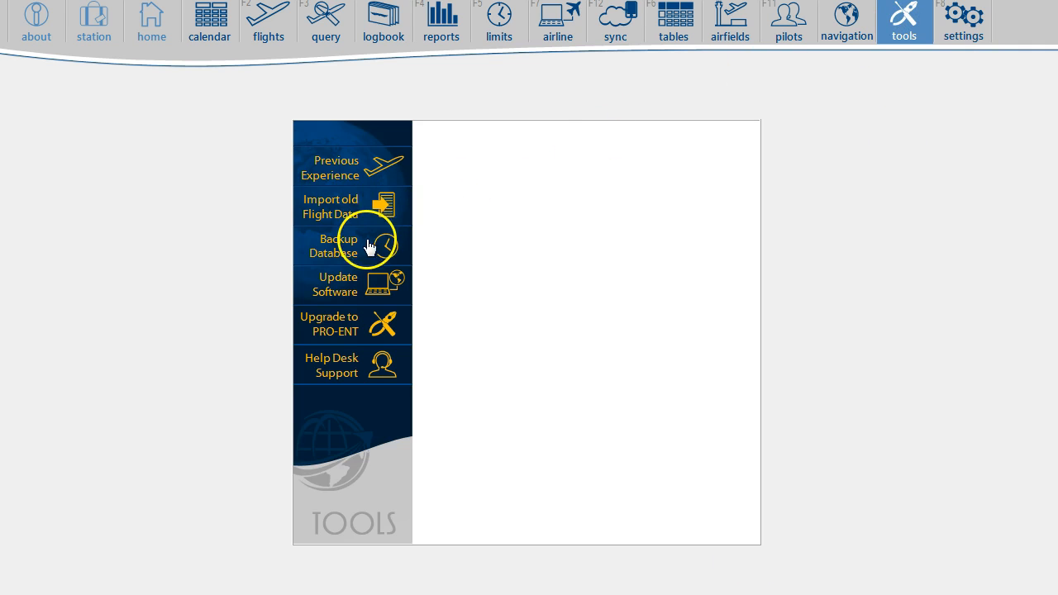
{"action": "left_click", "coordinate": [338, 244]}
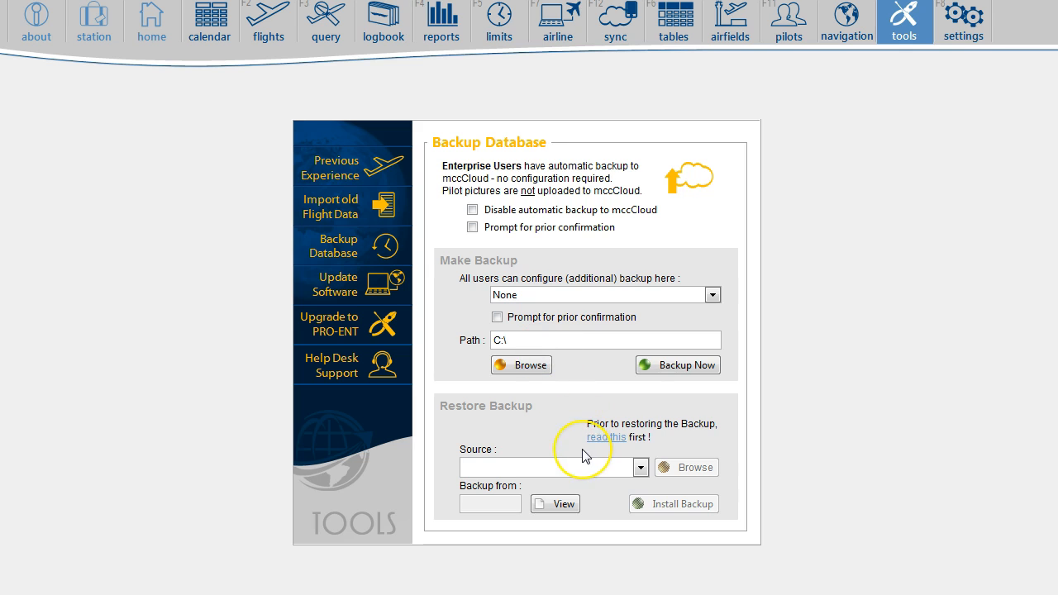
{"action": "left_click", "coordinate": [641, 466]}
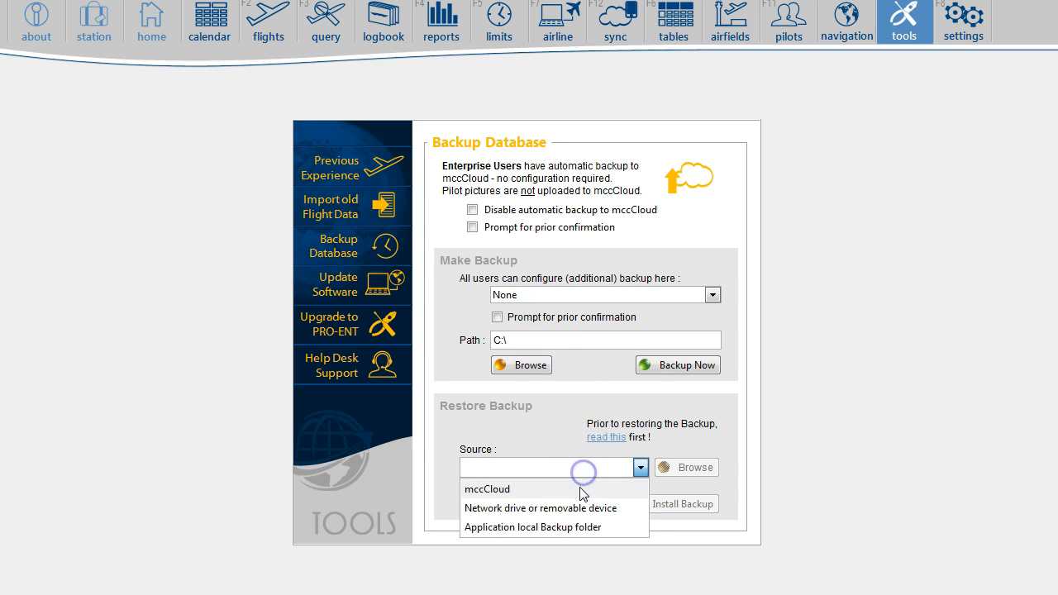
{"action": "left_click", "coordinate": [486, 489]}
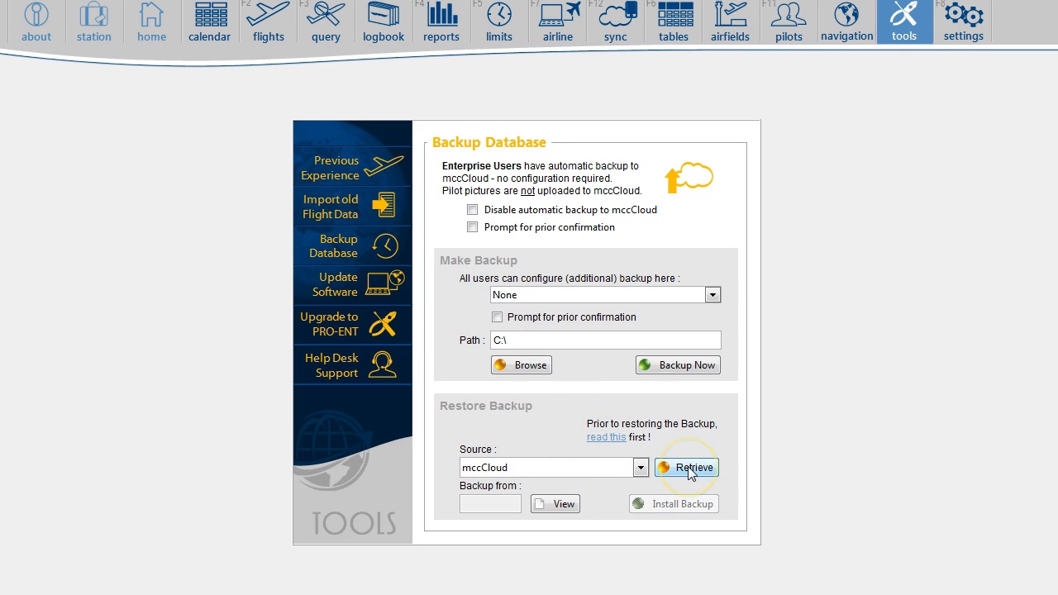
{"action": "left_click", "coordinate": [688, 466]}
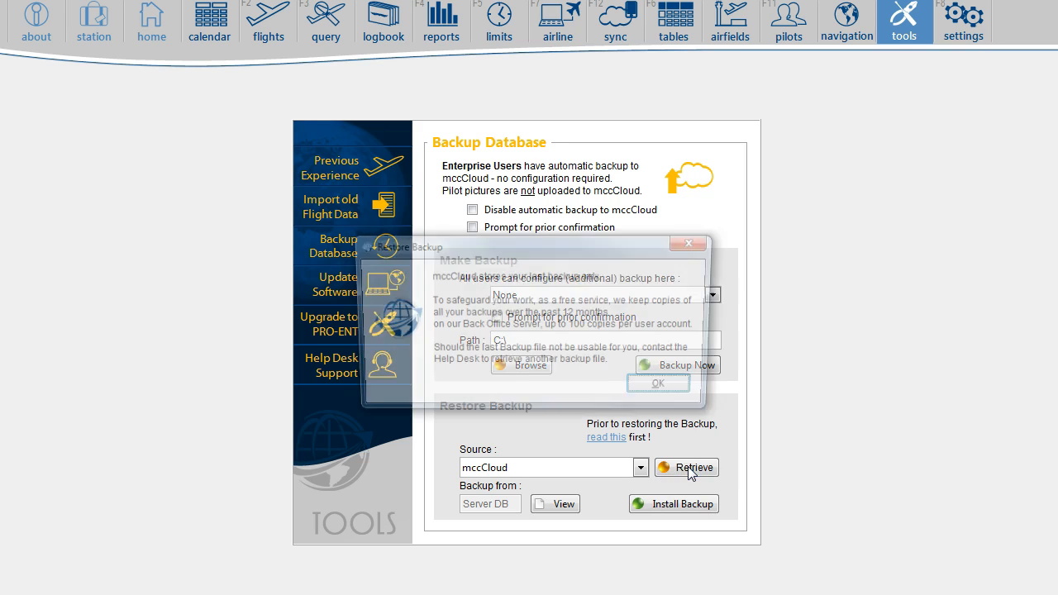
{"action": "left_click", "coordinate": [658, 384]}
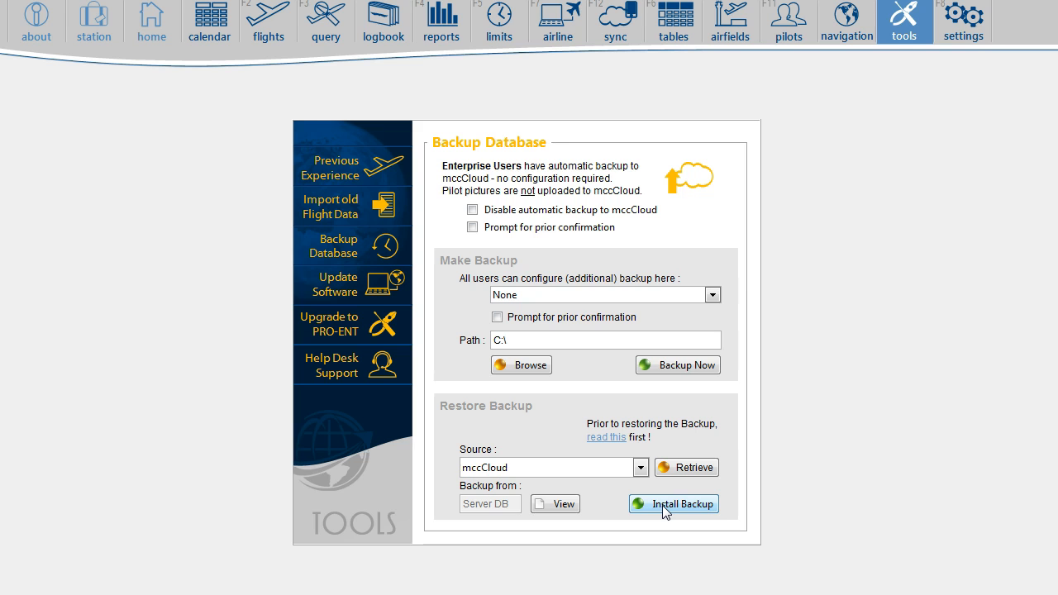
Install the retrieved 1716-flight backup as the active database and acknowledge completion.
{"action": "left_click", "coordinate": [556, 502]}
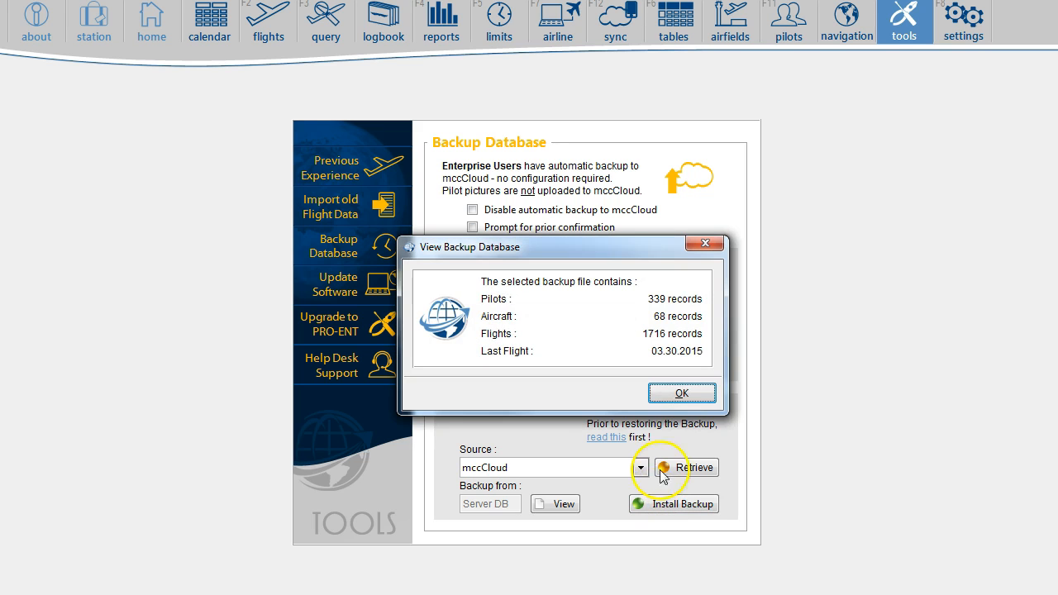
{"action": "left_click", "coordinate": [681, 394]}
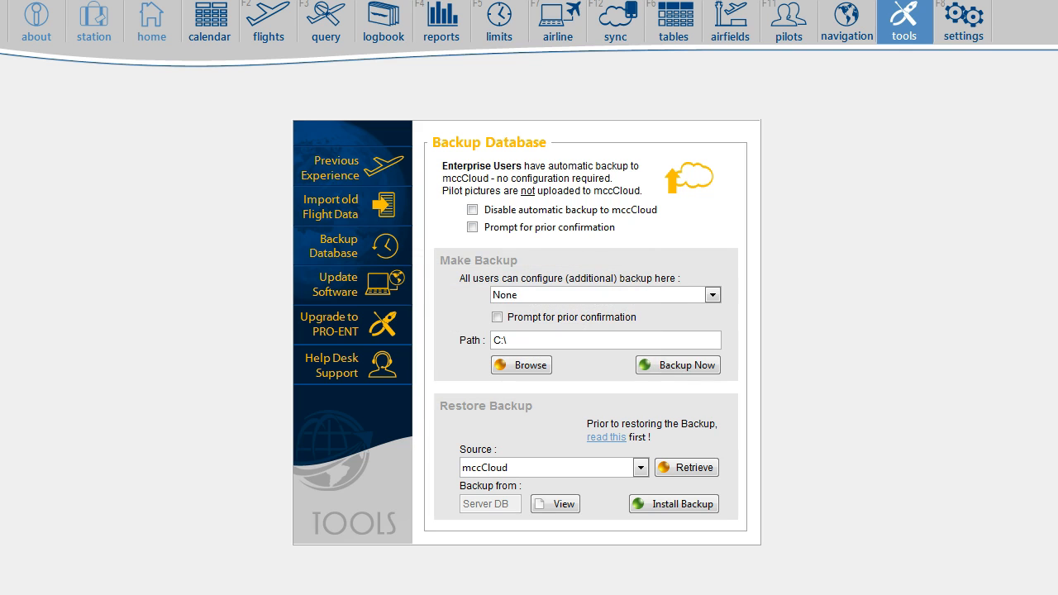
{"action": "left_click", "coordinate": [673, 502]}
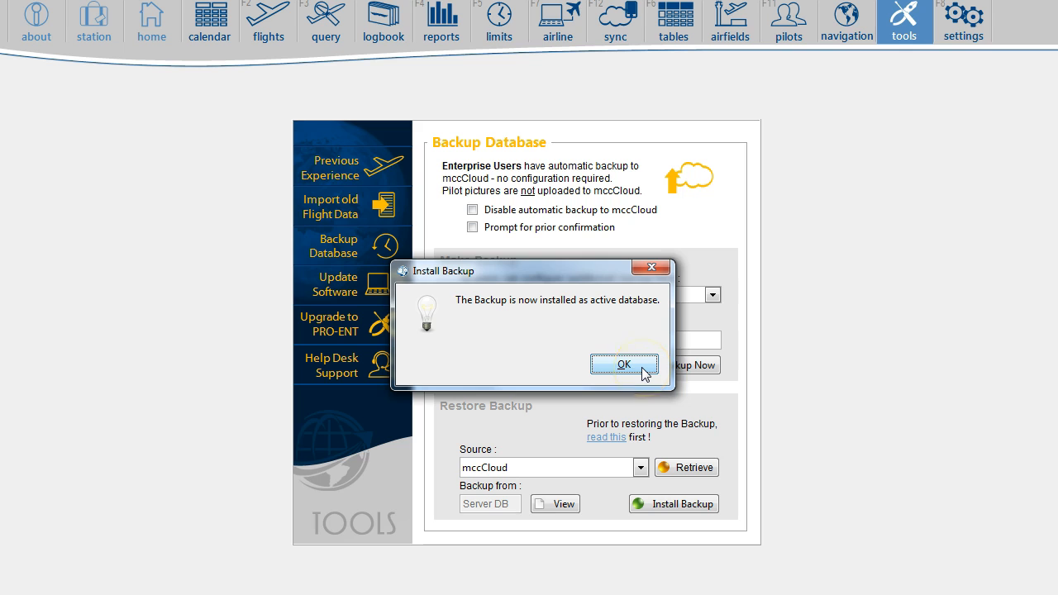
{"action": "left_click", "coordinate": [623, 365]}
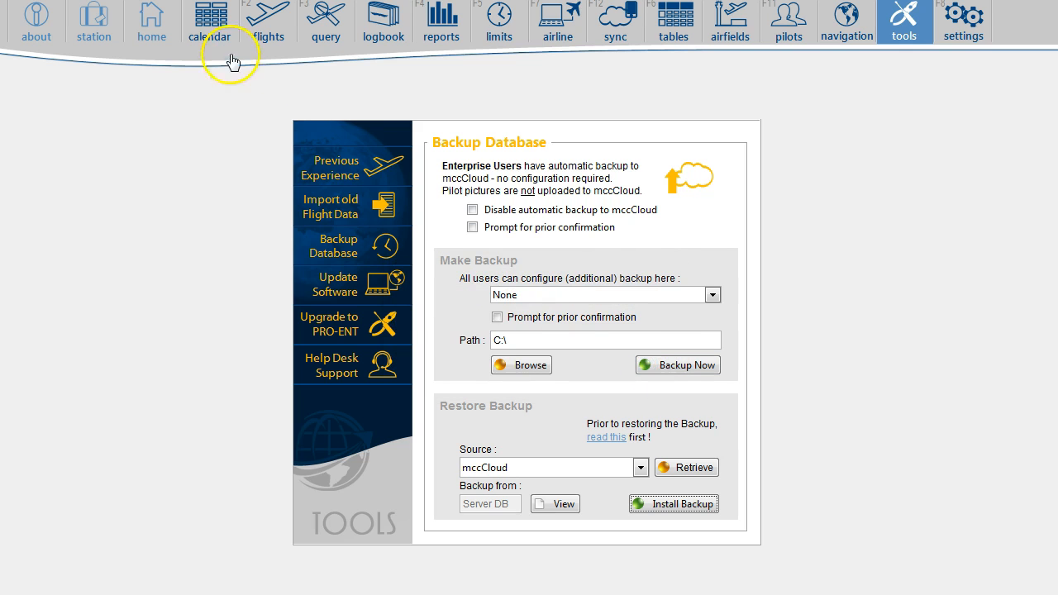
Review the restored 2015 flights list, then view the Sync overview showing 2 computers.
{"action": "left_click", "coordinate": [267, 20]}
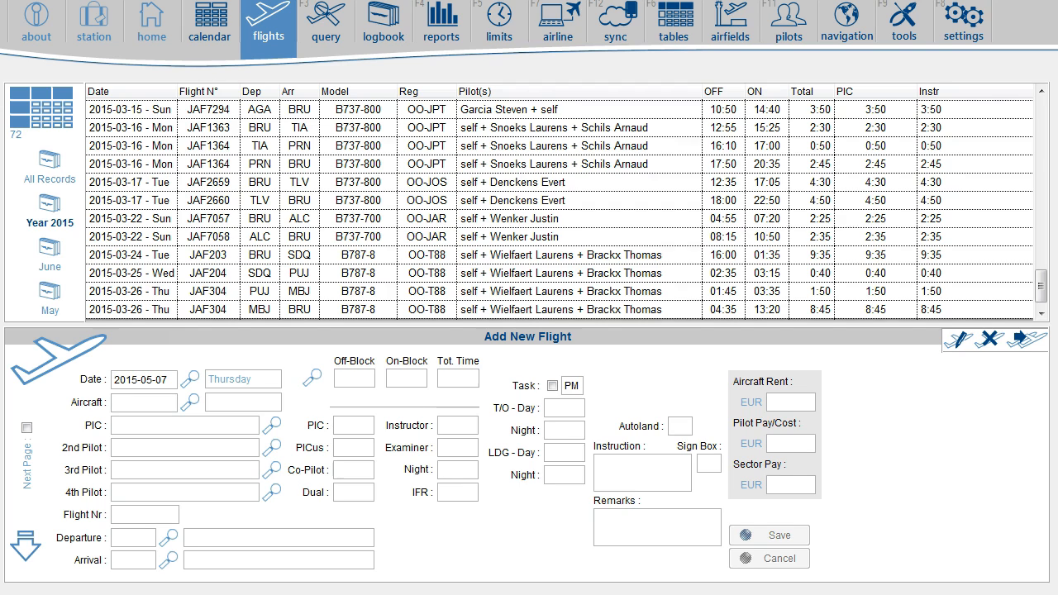
{"action": "mouse_move", "coordinate": [615, 20]}
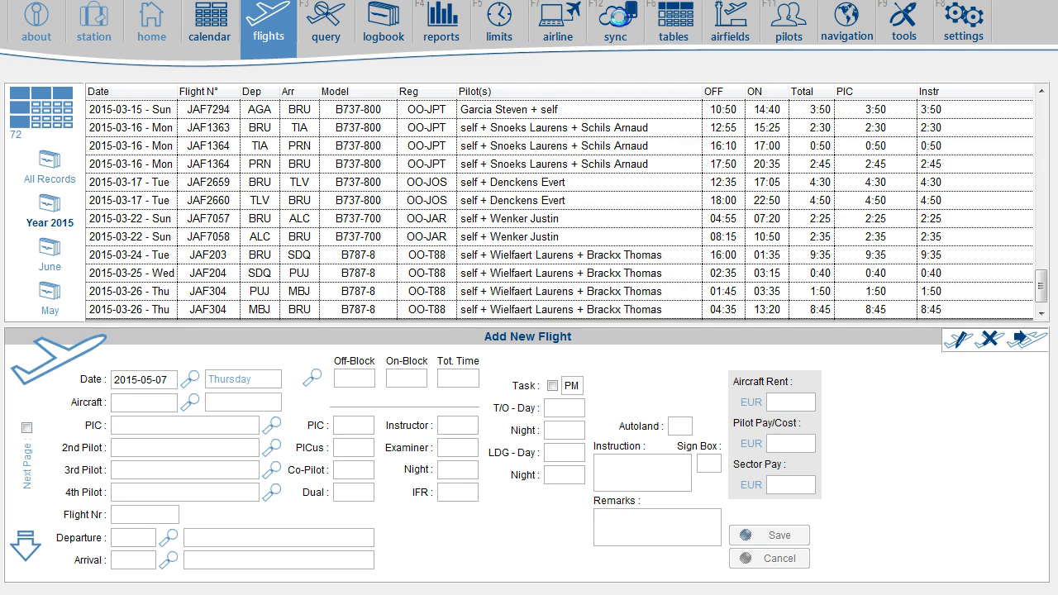
{"action": "left_click", "coordinate": [615, 20]}
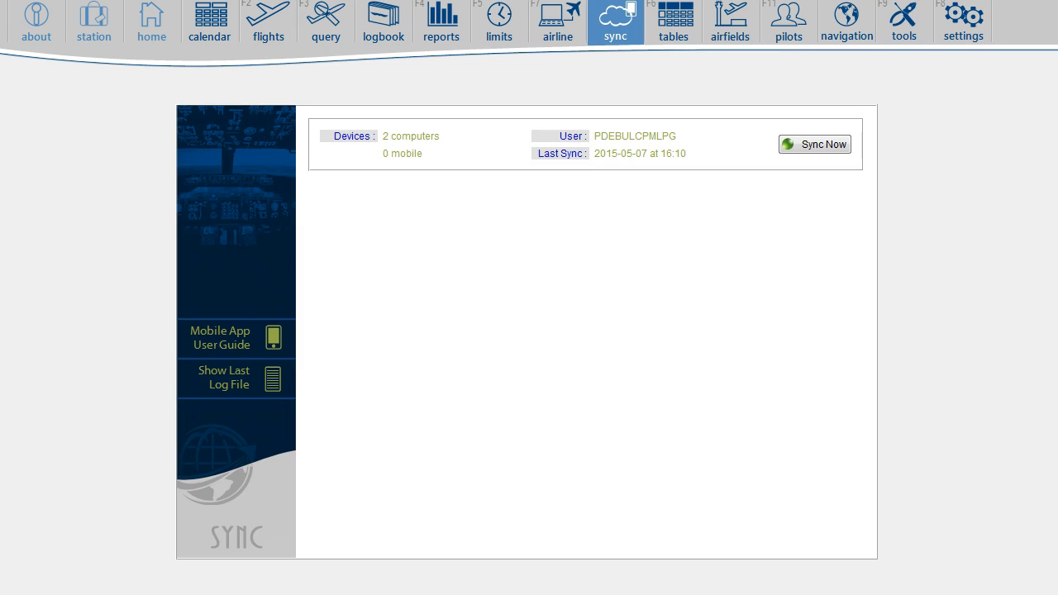